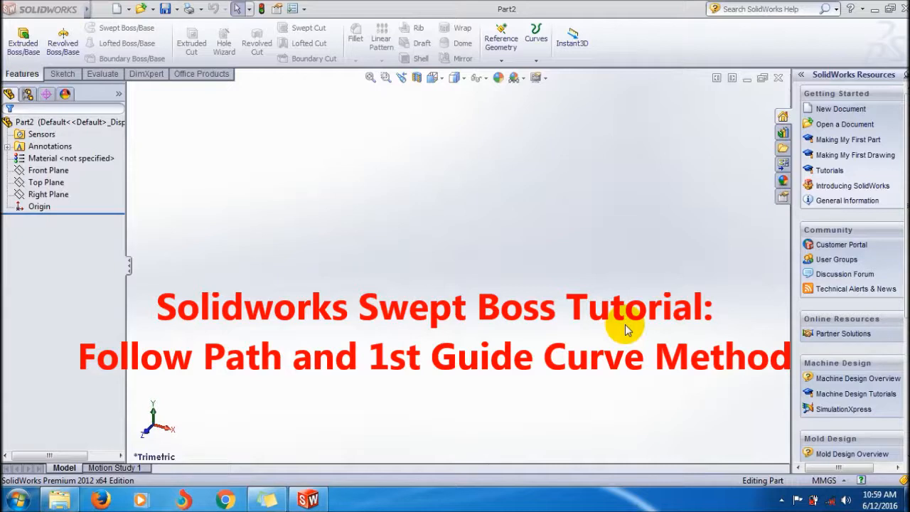
mouse_move(493, 336)
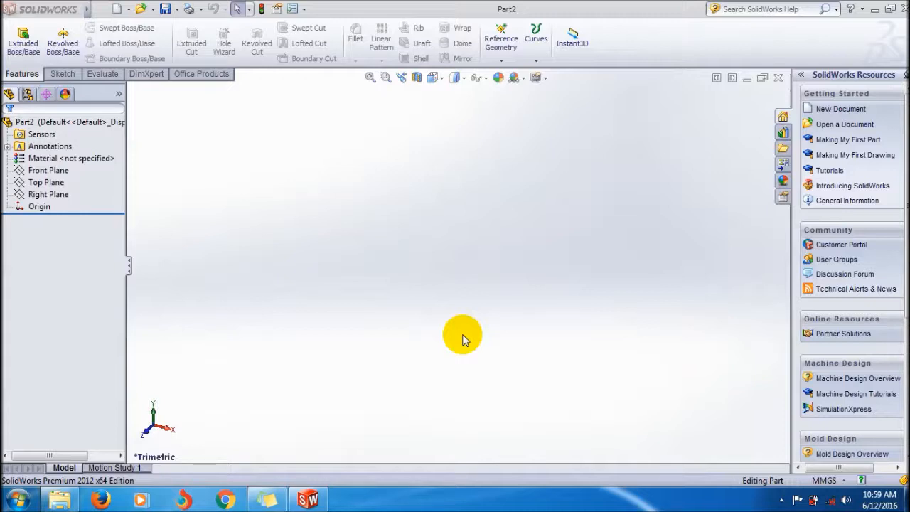
mouse_move(252, 312)
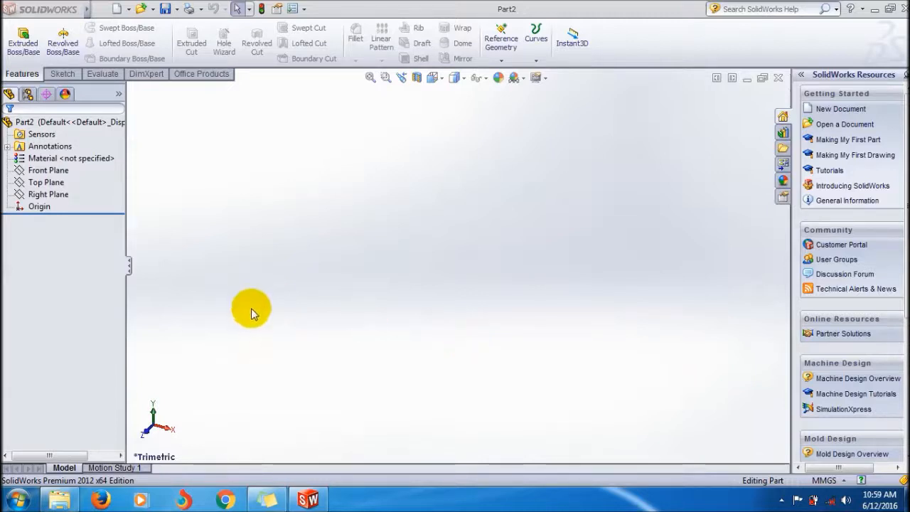
mouse_move(299, 313)
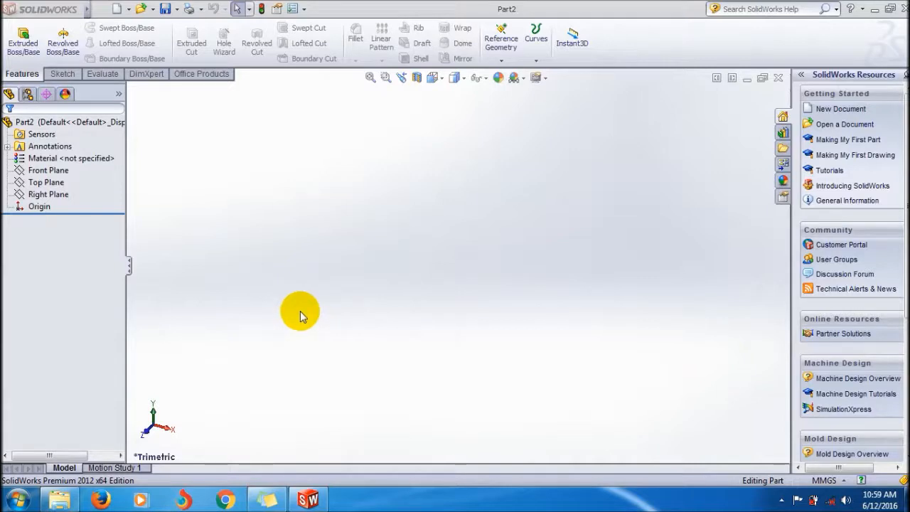
mouse_move(254, 292)
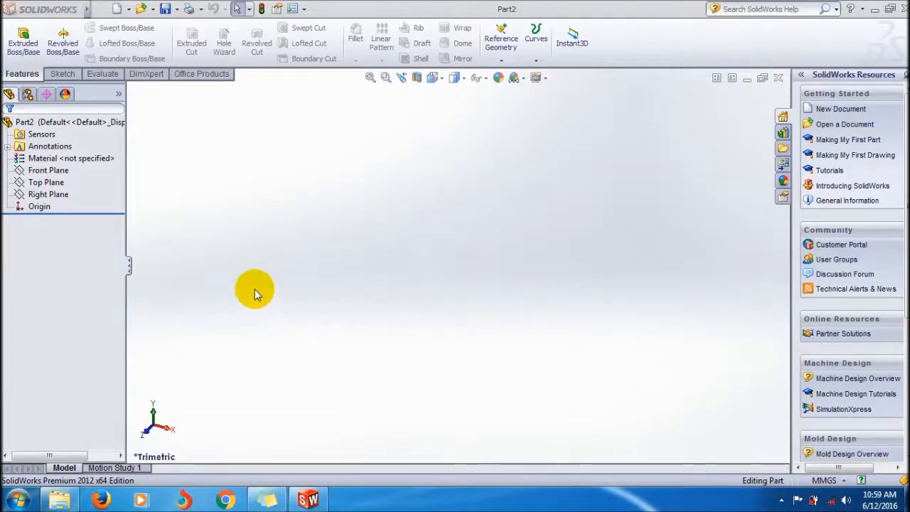
Step: Sketch a vertical line rising from the origin on the Front Plane, then exit the sketch
click(46, 182)
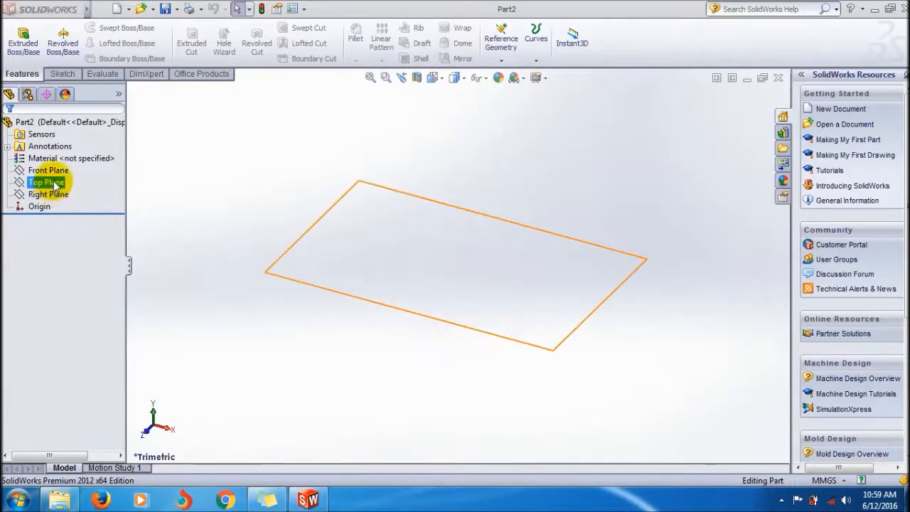
click(48, 170)
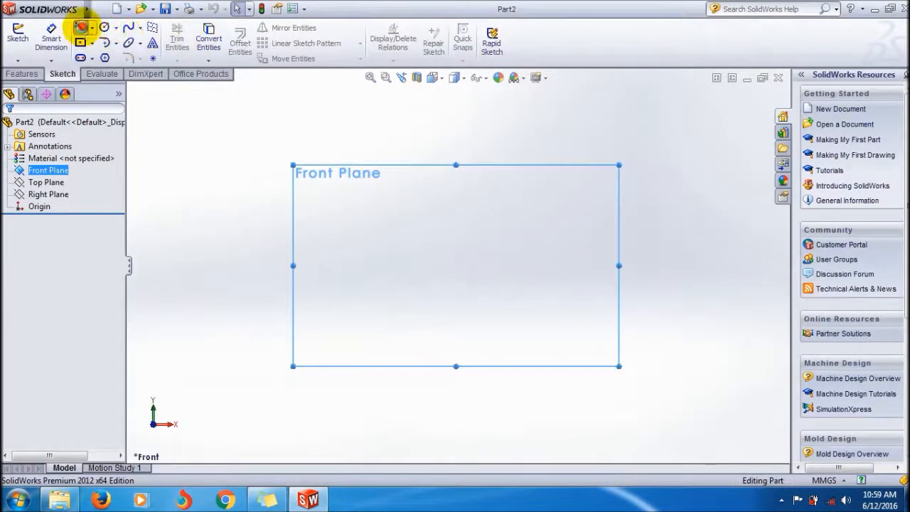
click(79, 27)
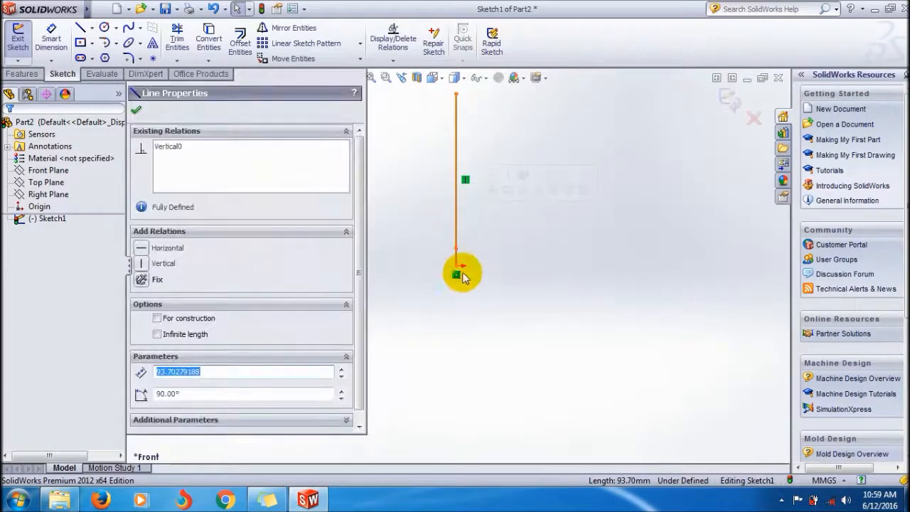
click(456, 270)
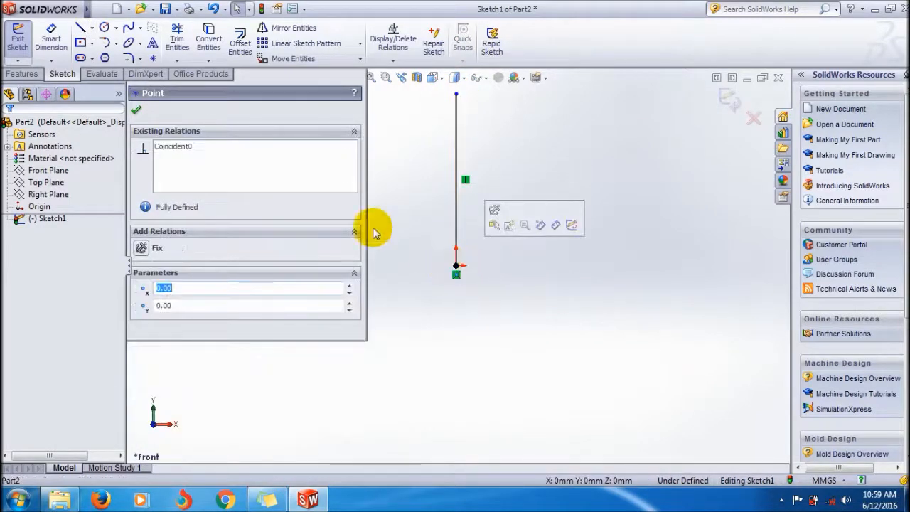
click(22, 74)
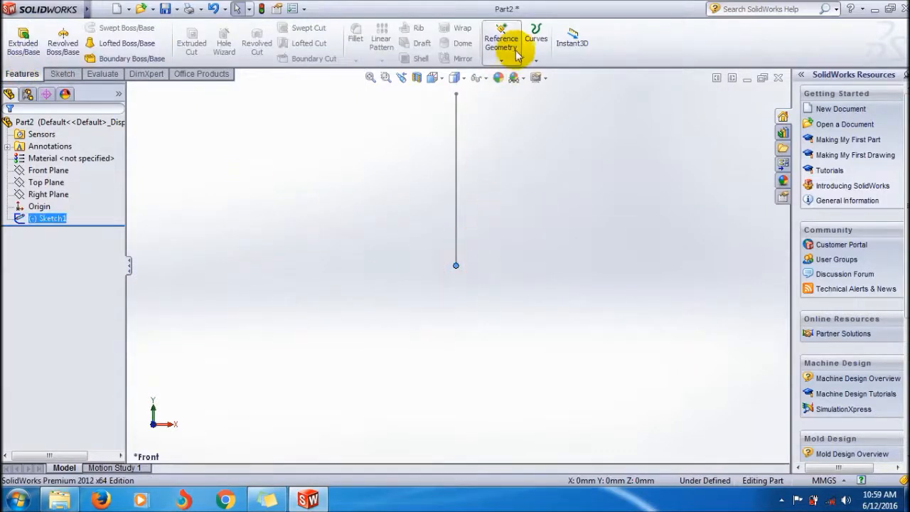
Step: Create Plane1 at the path line's lower end and view it Normal To
click(502, 38)
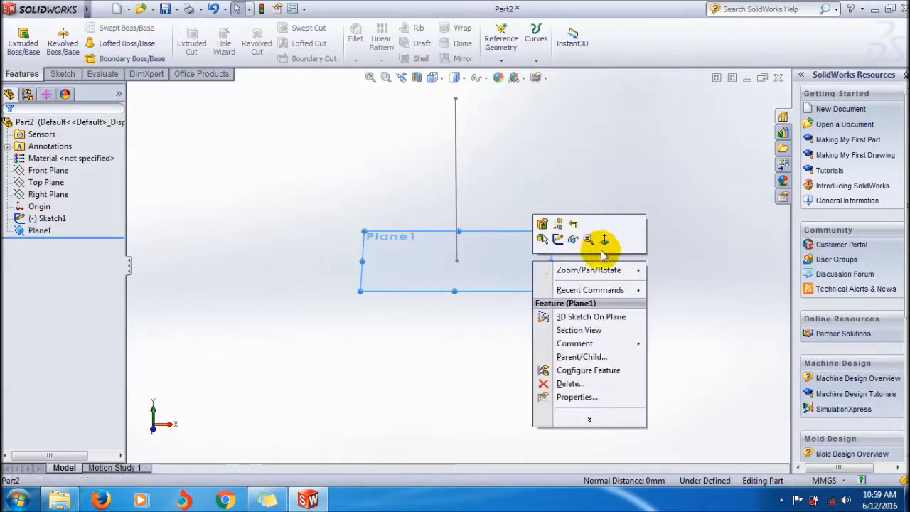
click(589, 239)
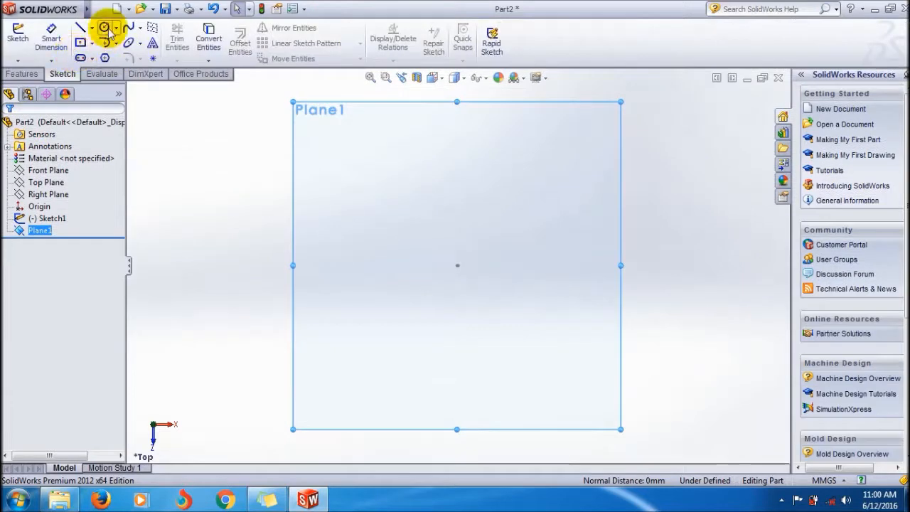
Step: Draw a circle centred at the origin on Plane1, then select Right Plane
click(104, 28)
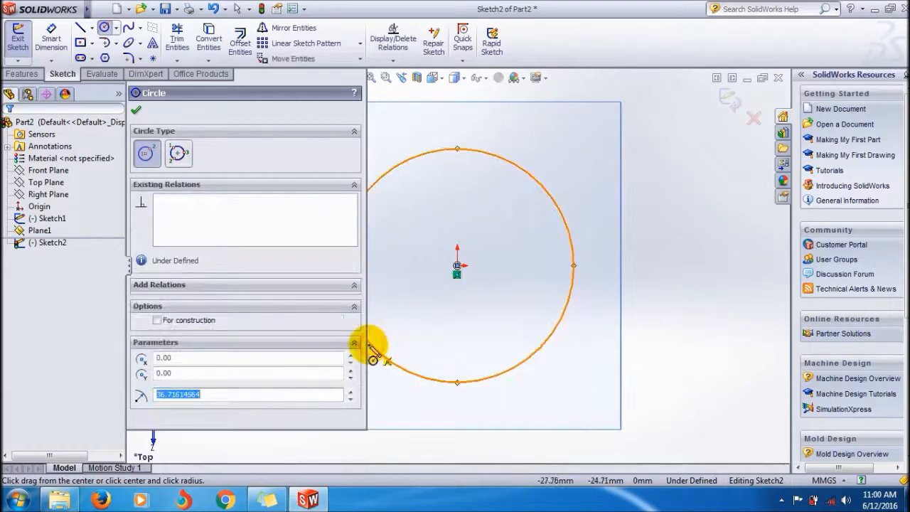
click(136, 109)
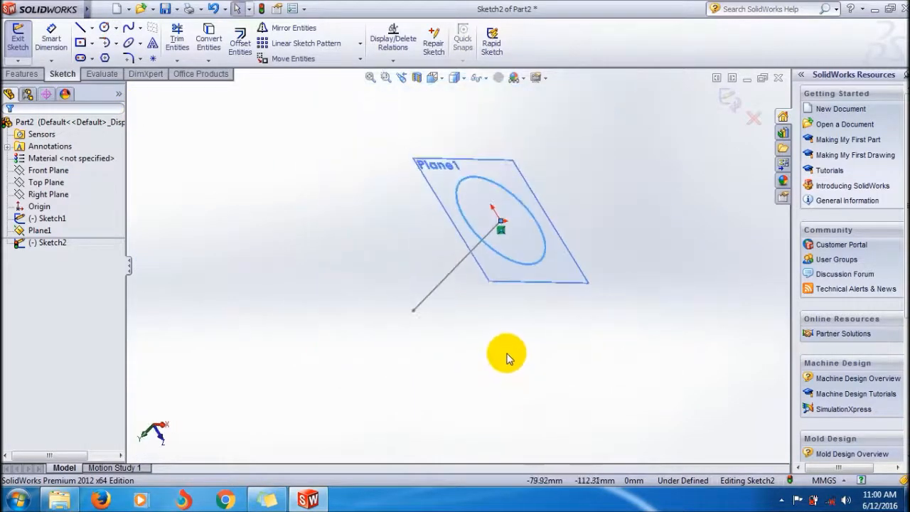
scroll(down, 3)
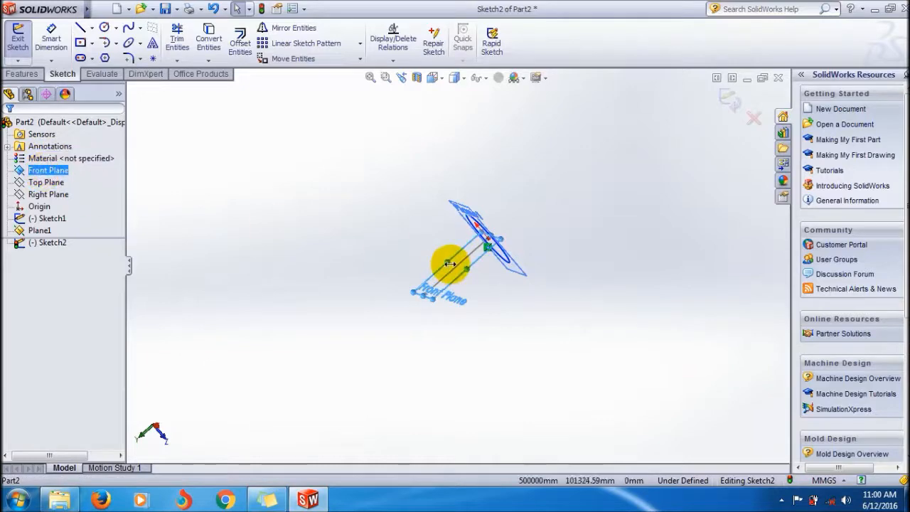
right_click(452, 264)
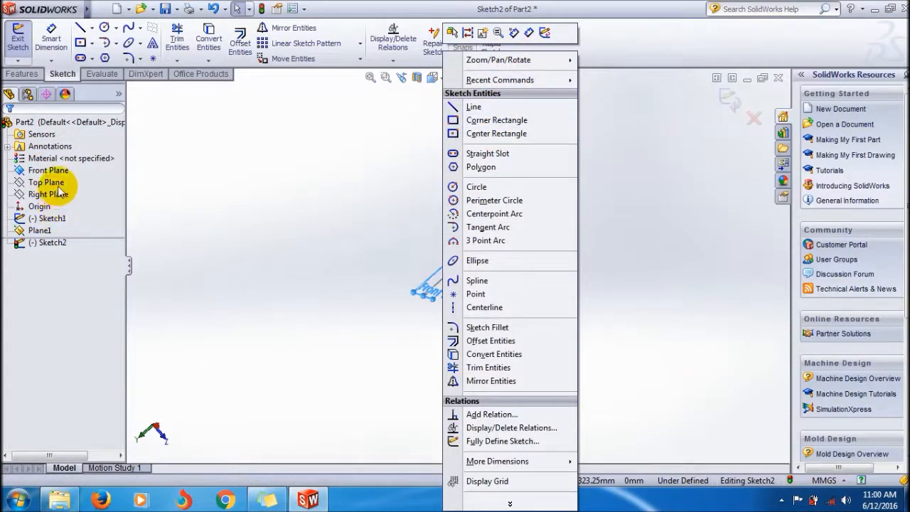
click(48, 194)
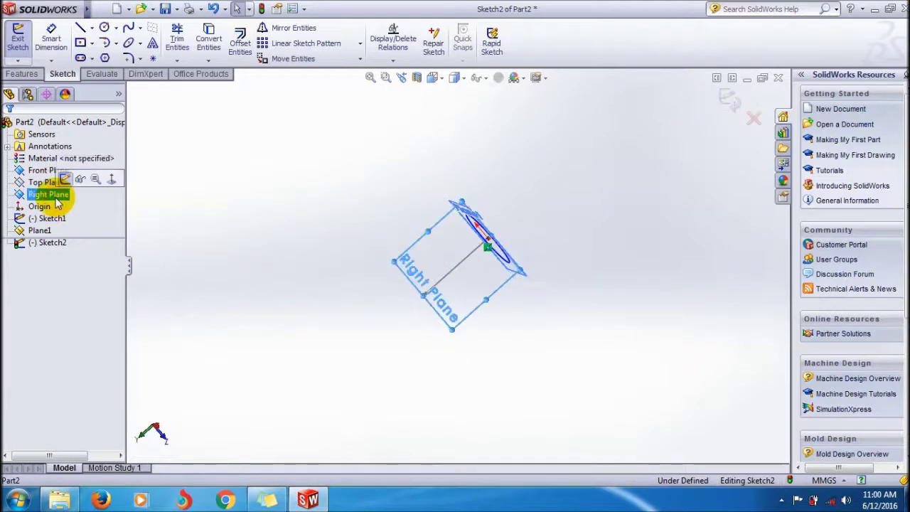
mouse_move(444, 249)
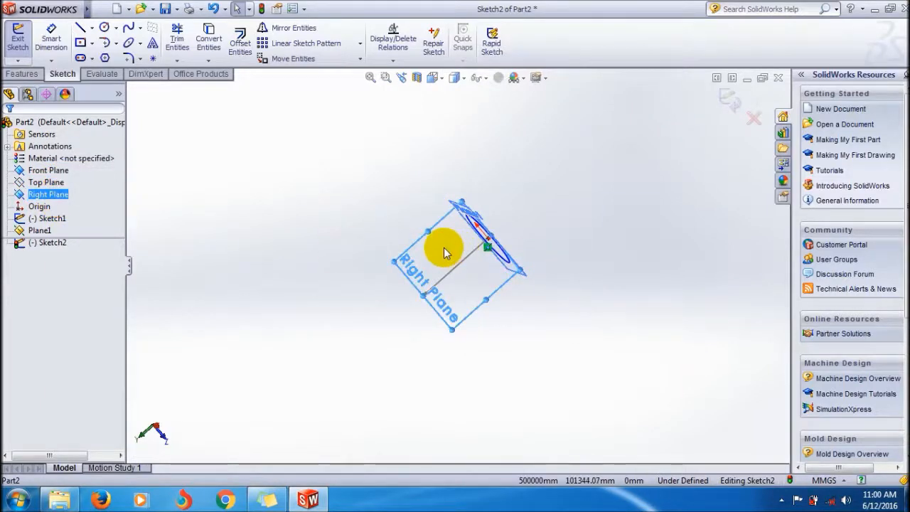
Step: Exit the circle sketch and set the view Normal To the Right Plane
right_click(444, 249)
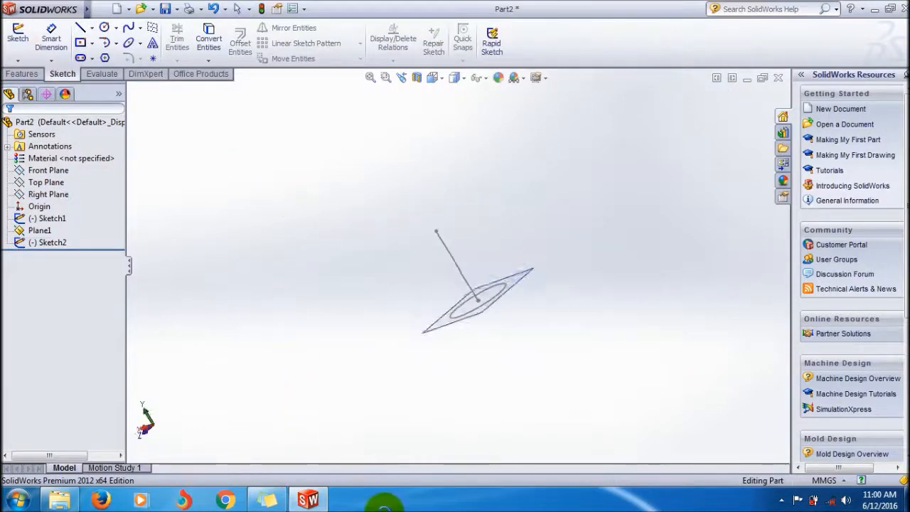
click(49, 194)
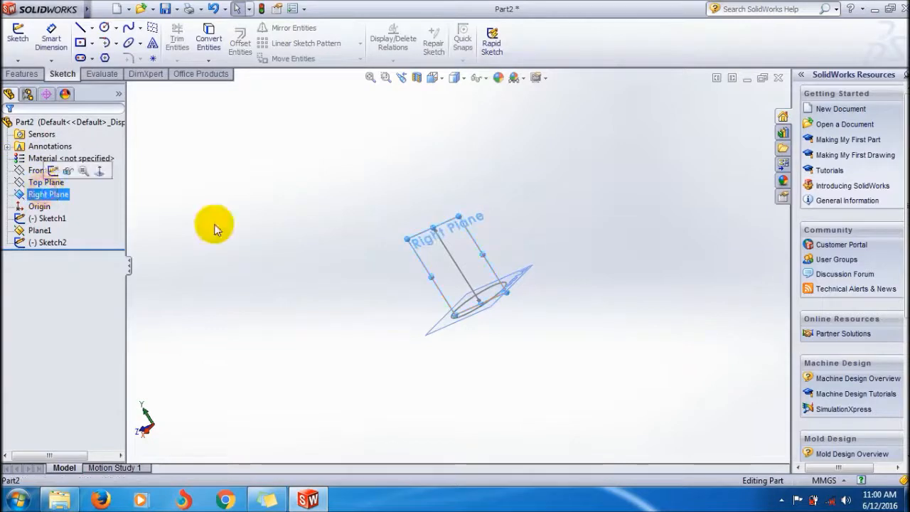
right_click(445, 274)
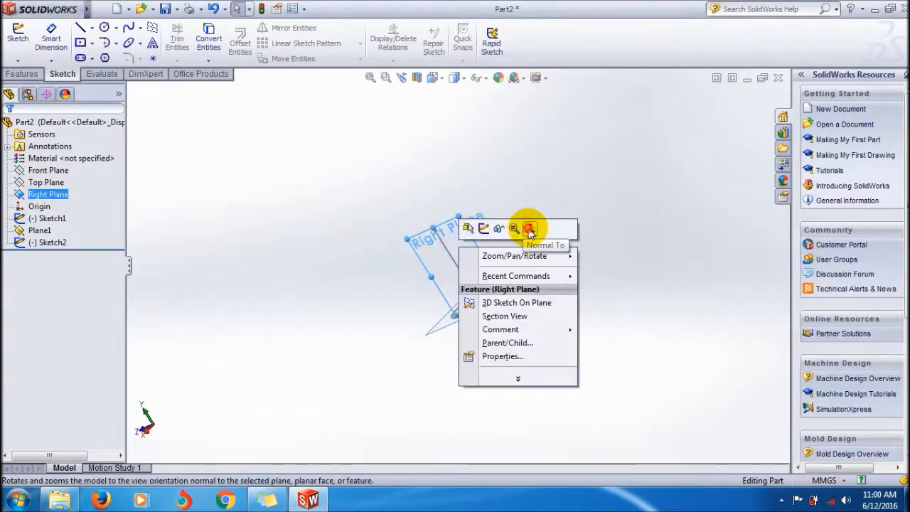
click(530, 227)
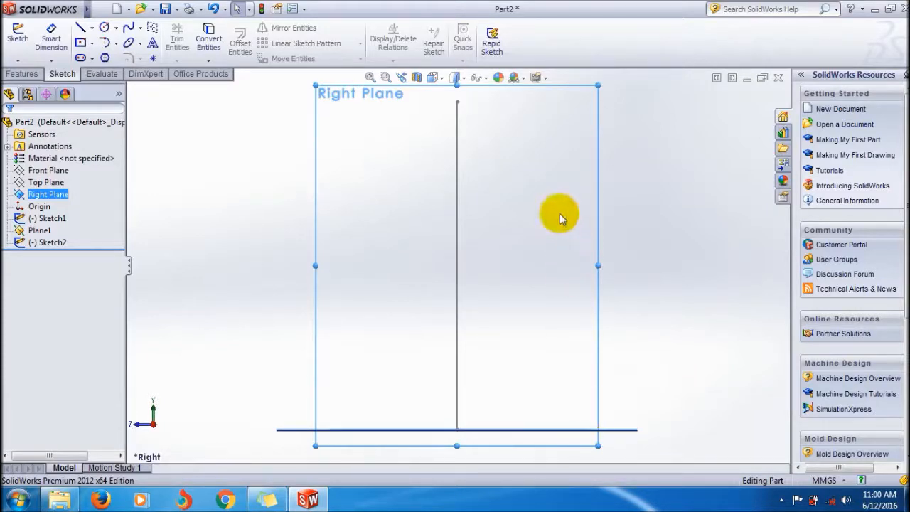
mouse_move(489, 223)
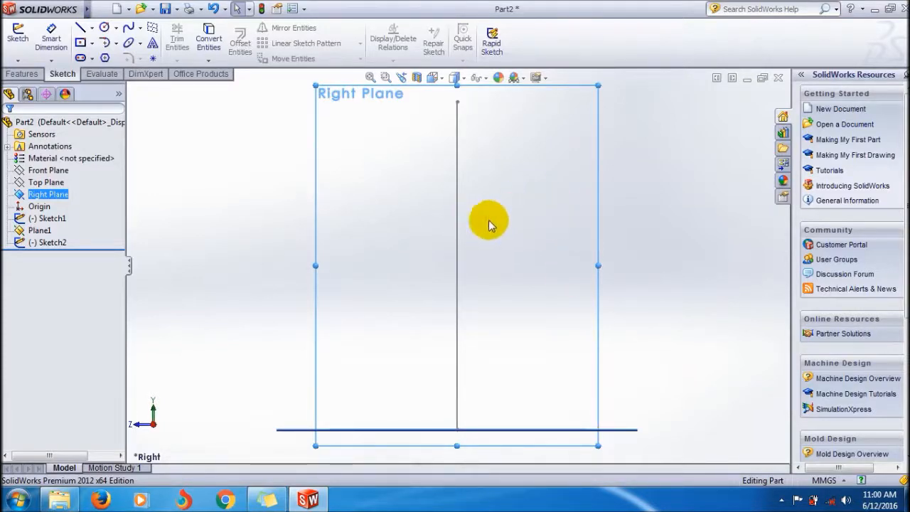
mouse_move(589, 437)
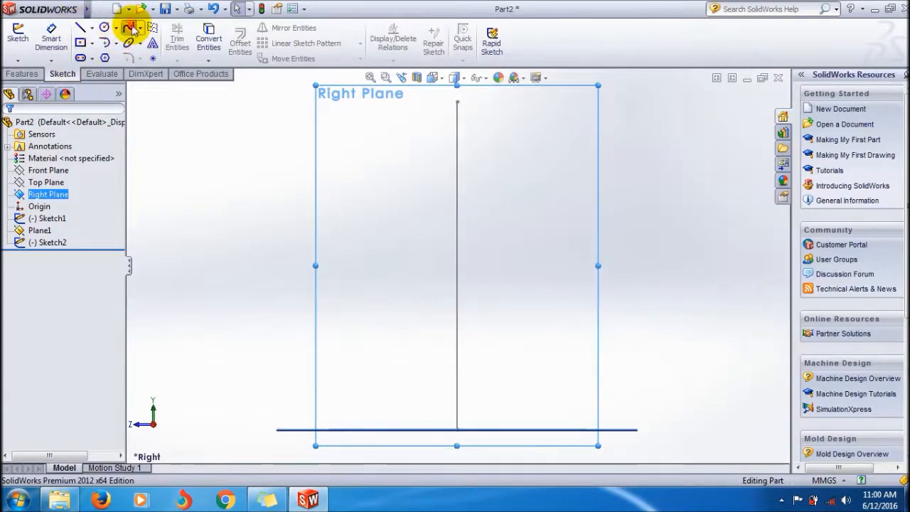
Step: Draw a spline on the Right Plane curving upward from the circle's edge
click(133, 27)
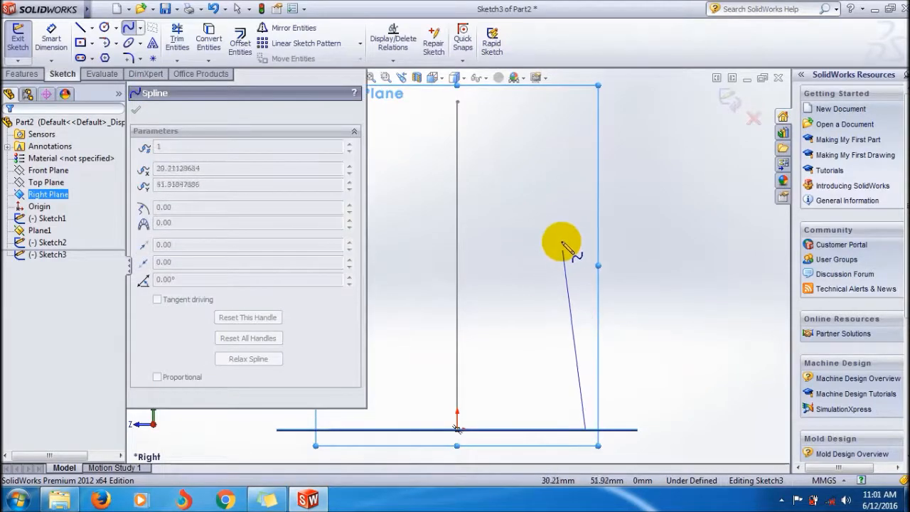
drag(562, 242, 555, 181)
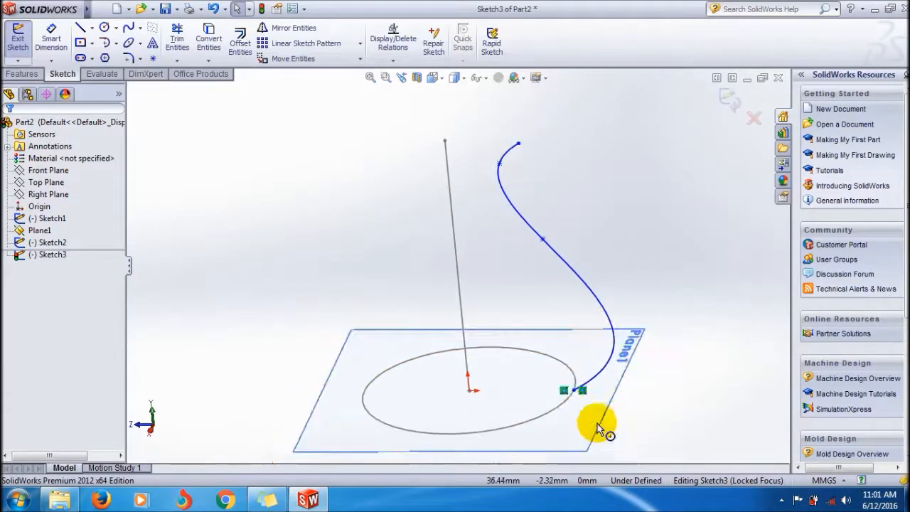
scroll(up, 3)
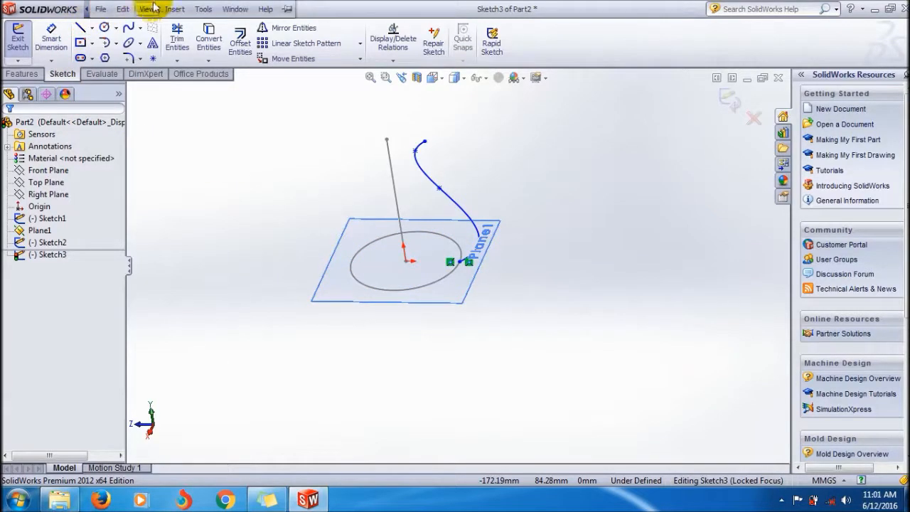
click(175, 9)
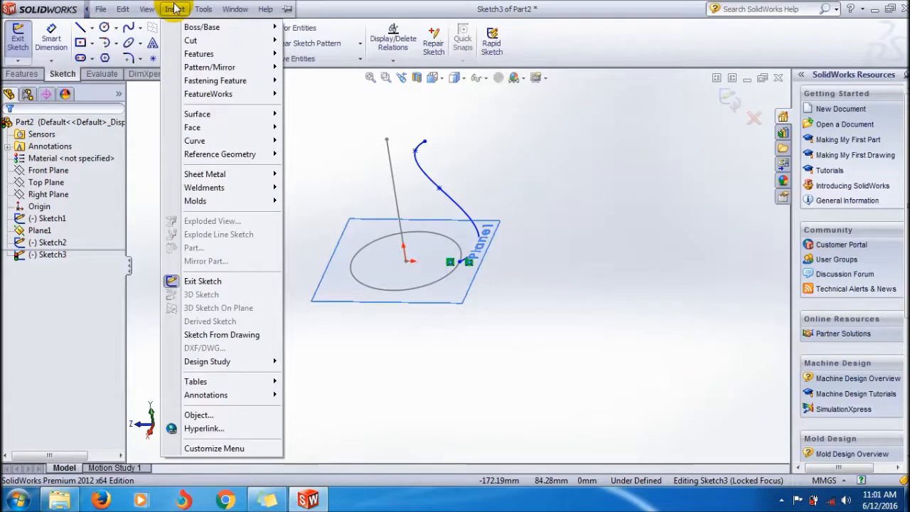
click(393, 40)
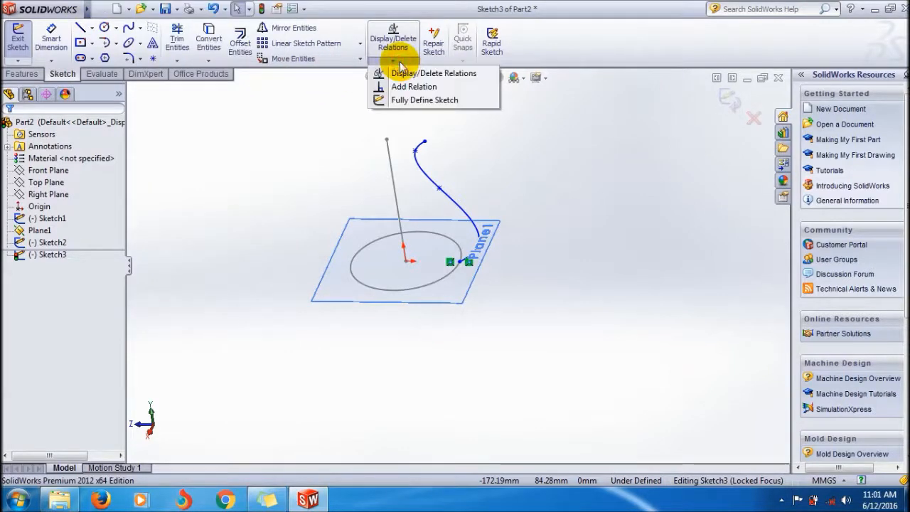
click(433, 73)
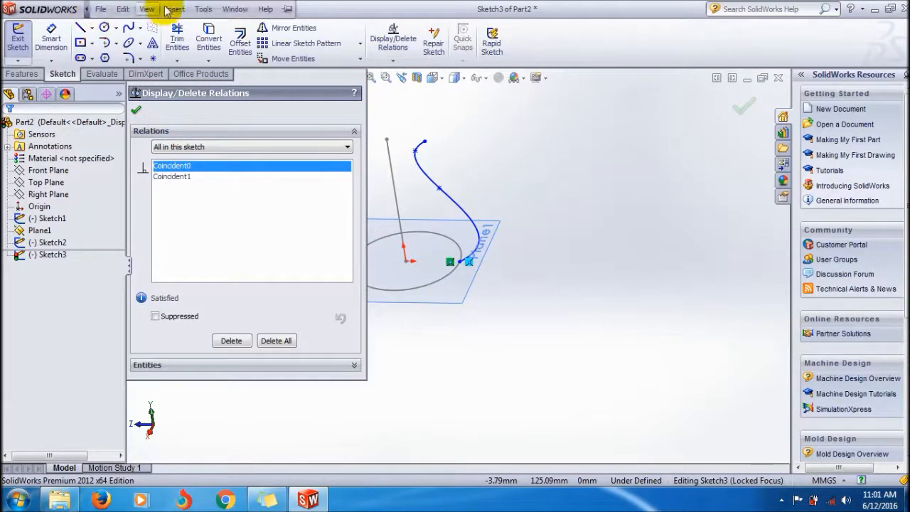
click(174, 9)
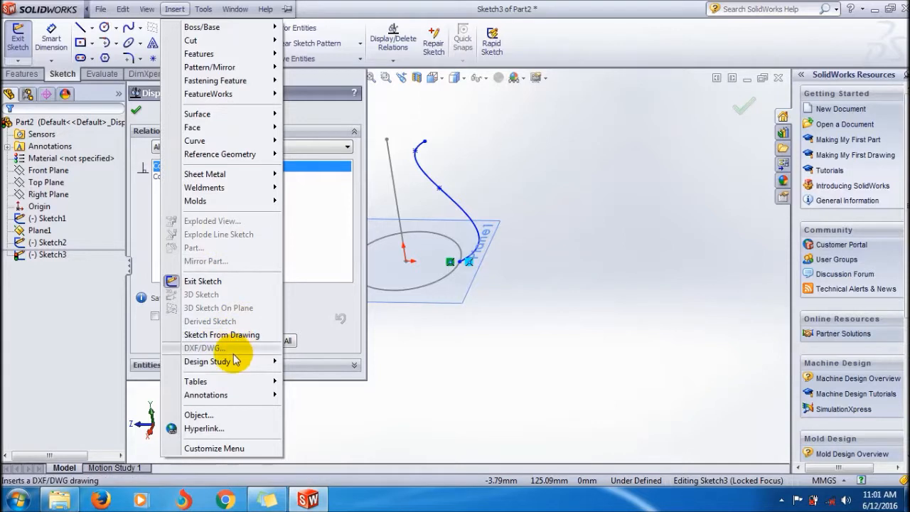
click(204, 8)
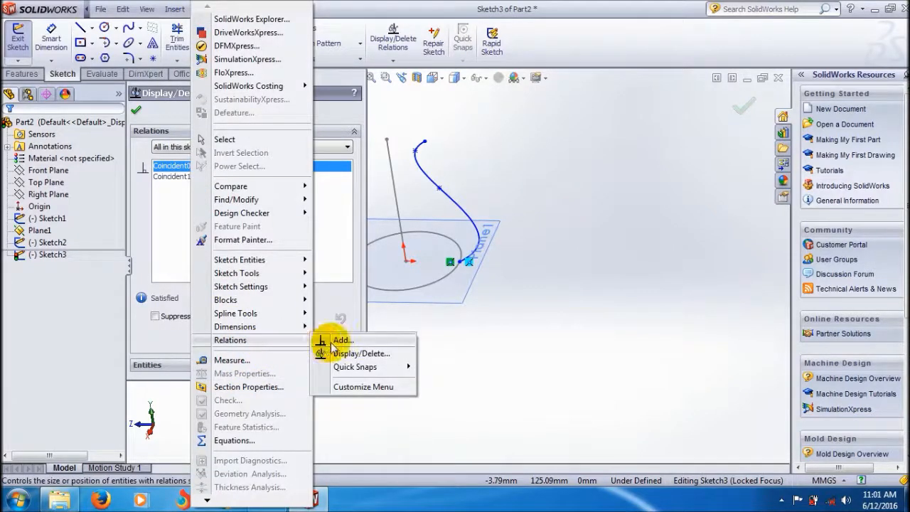
click(362, 354)
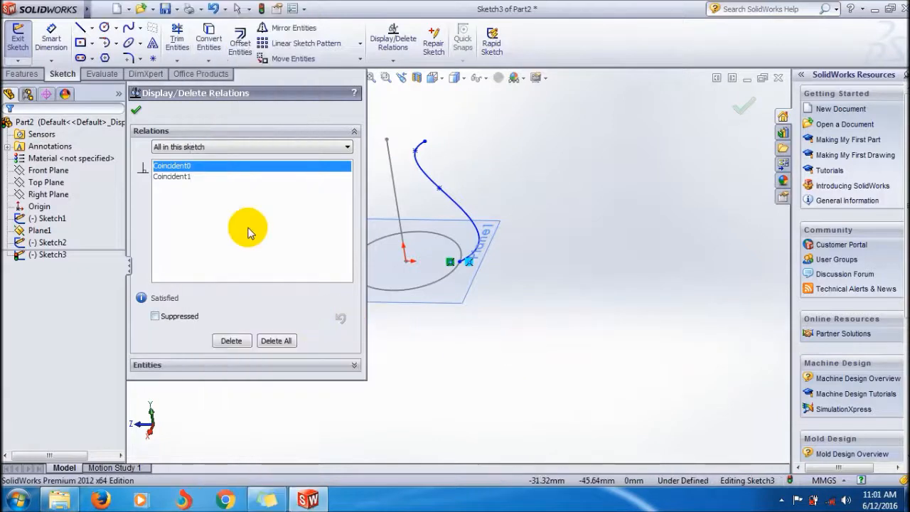
mouse_move(454, 277)
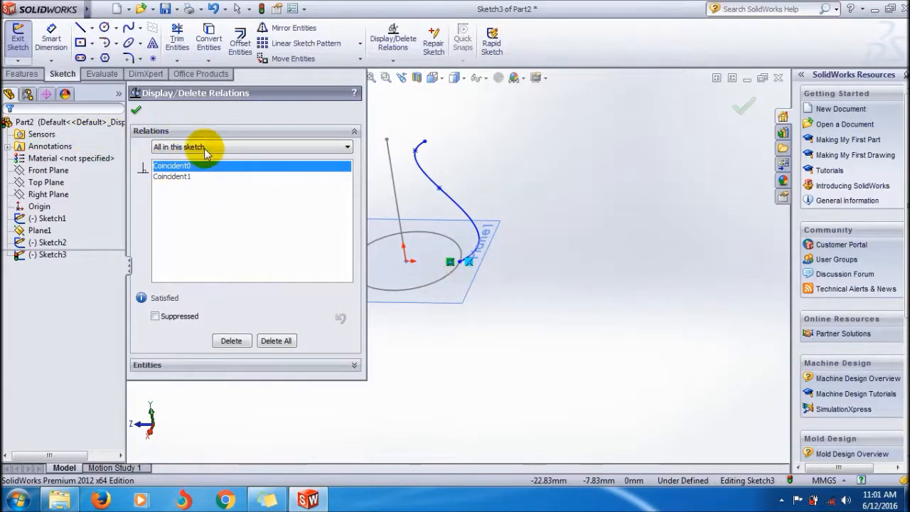
click(346, 146)
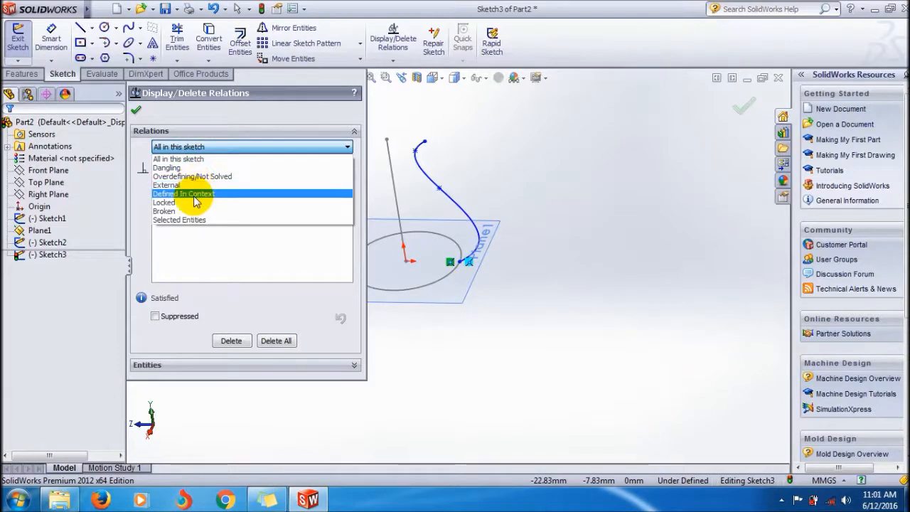
click(180, 220)
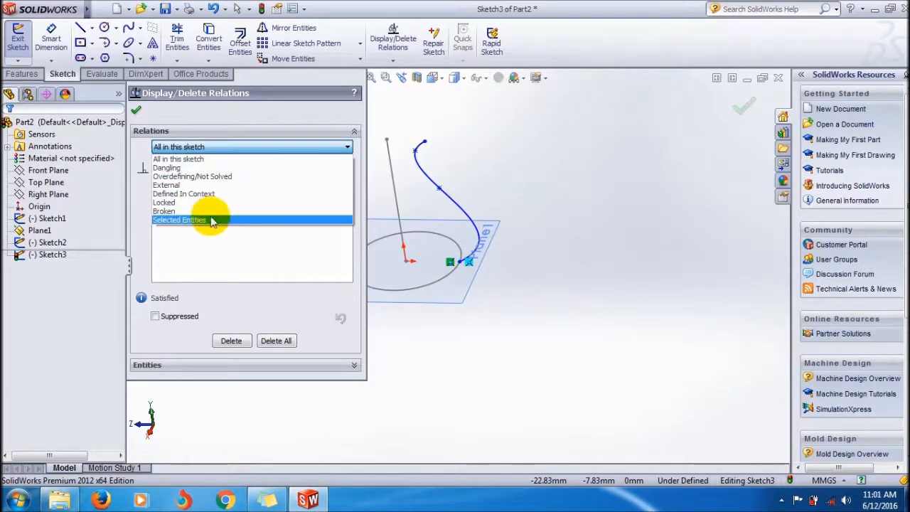
click(179, 220)
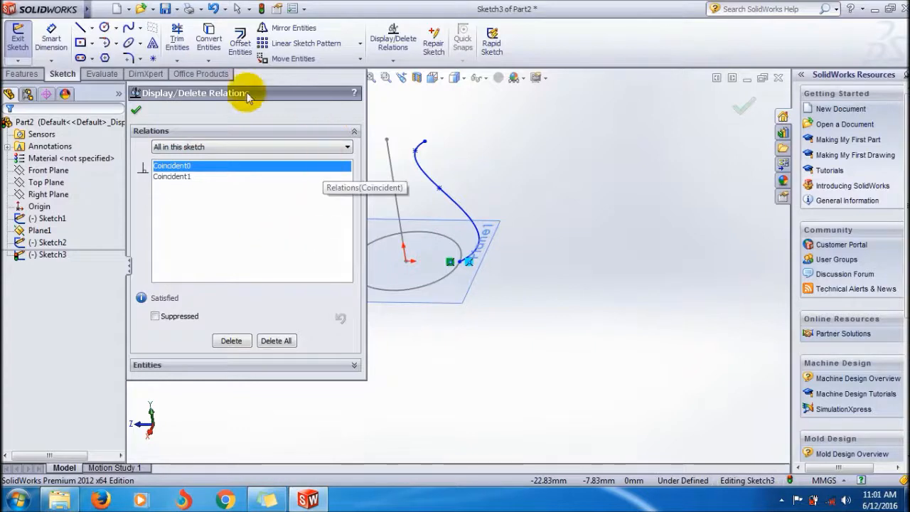
mouse_move(181, 257)
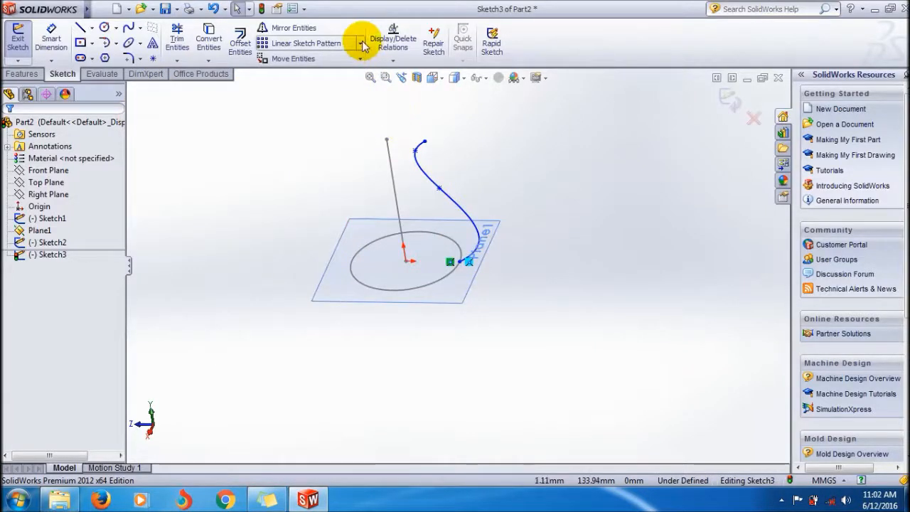
Step: Add a Tangent relation between Spline1 and the circle Arc1, then exit the sketch
click(393, 39)
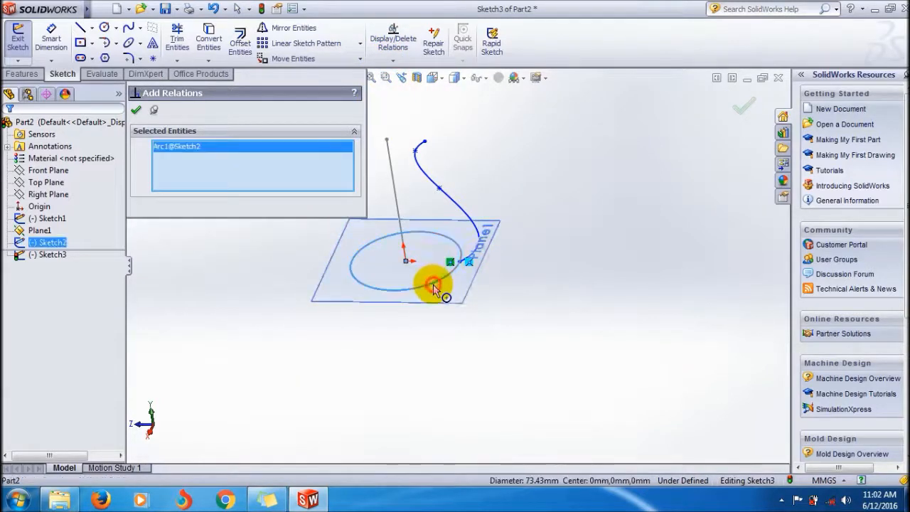
click(434, 284)
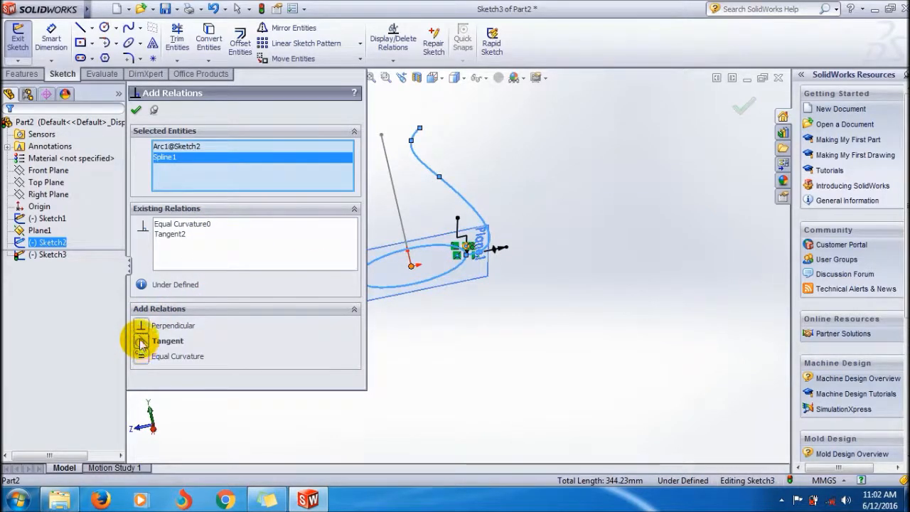
click(182, 223)
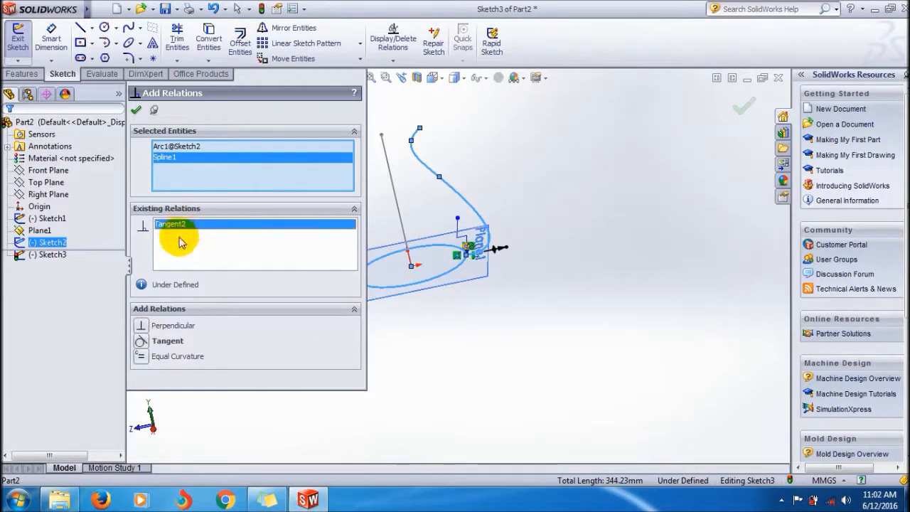
click(136, 110)
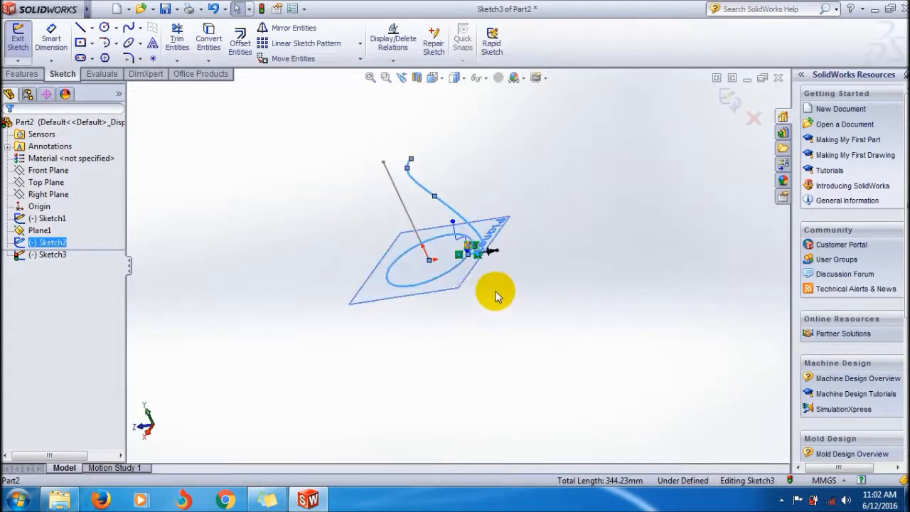
click(17, 37)
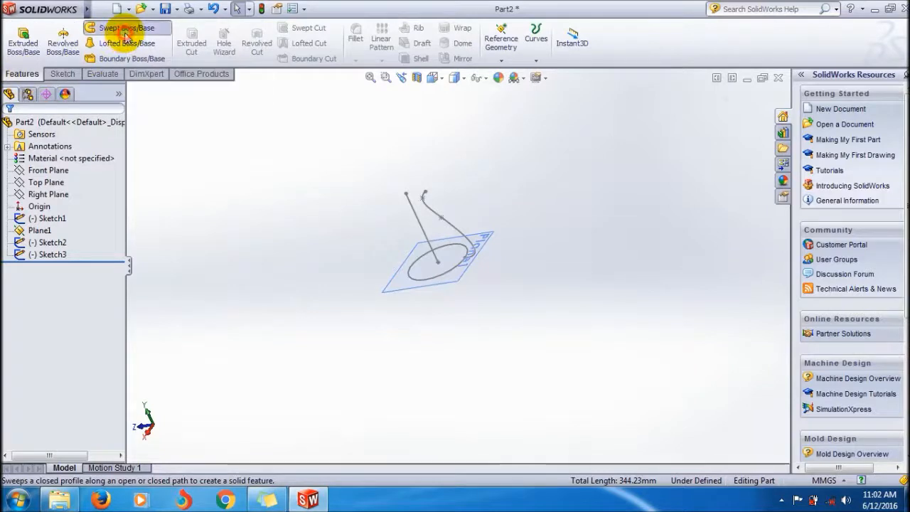
Step: Start a Swept Boss with Sketch2 profile, Sketch1 path, following path and 1st guide curve
click(126, 28)
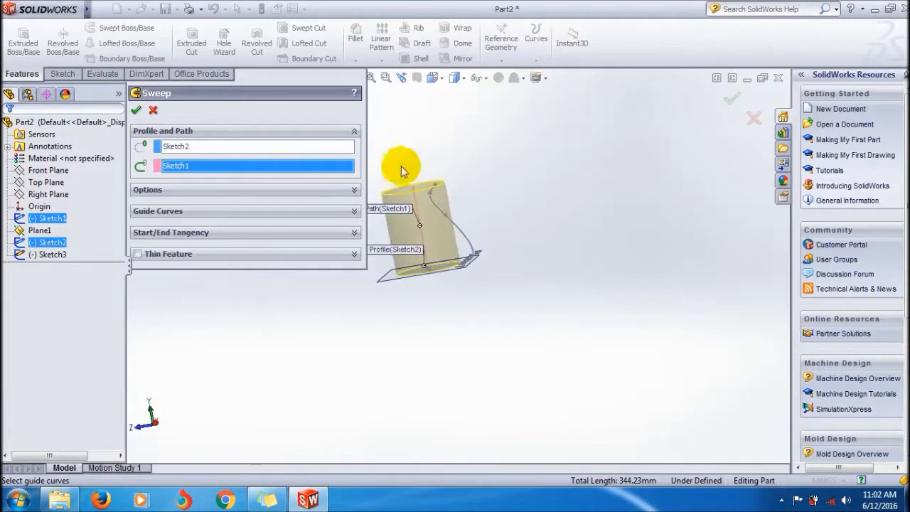
click(244, 190)
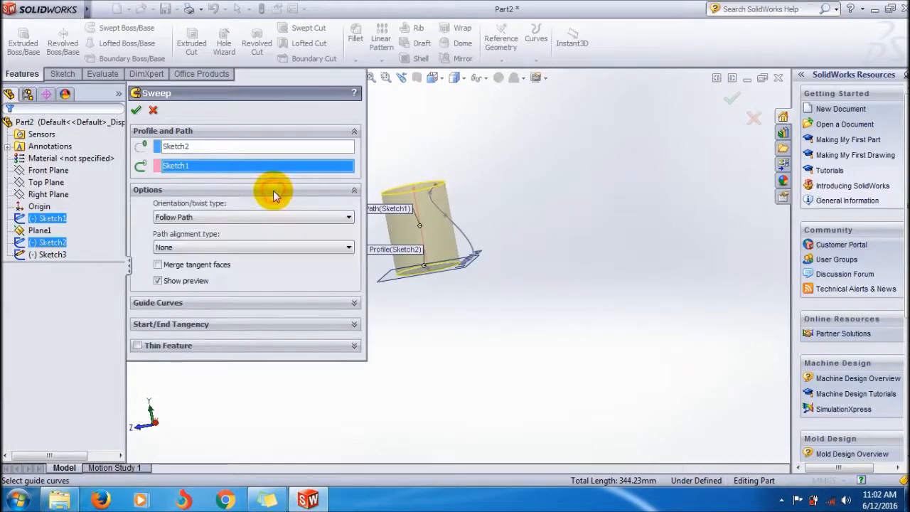
mouse_move(258, 222)
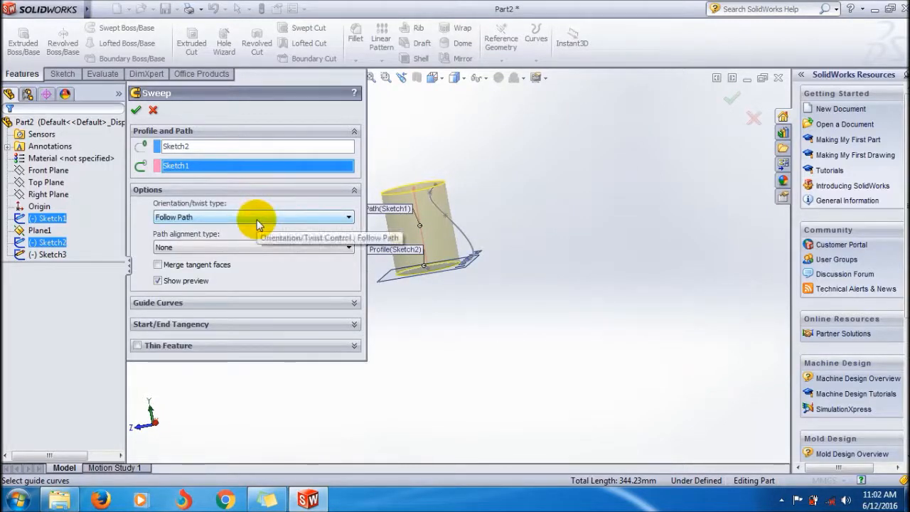
click(348, 217)
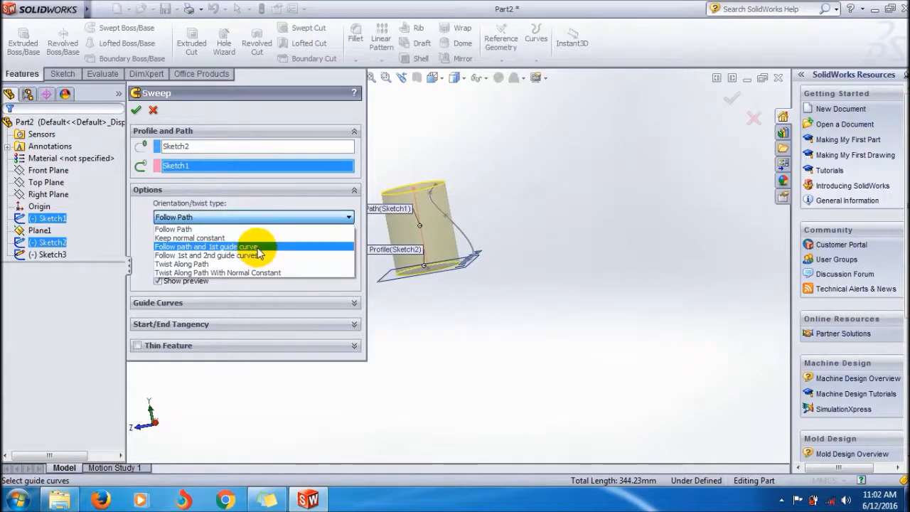
click(207, 246)
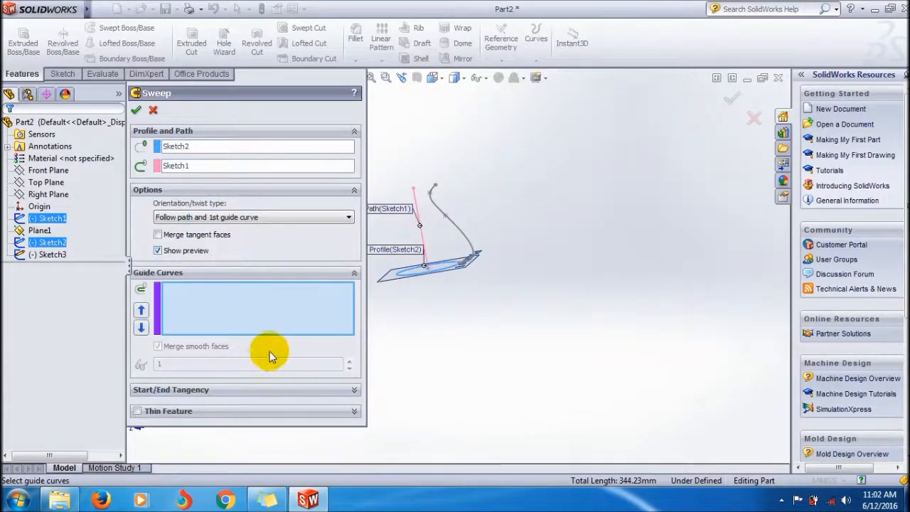
mouse_move(455, 235)
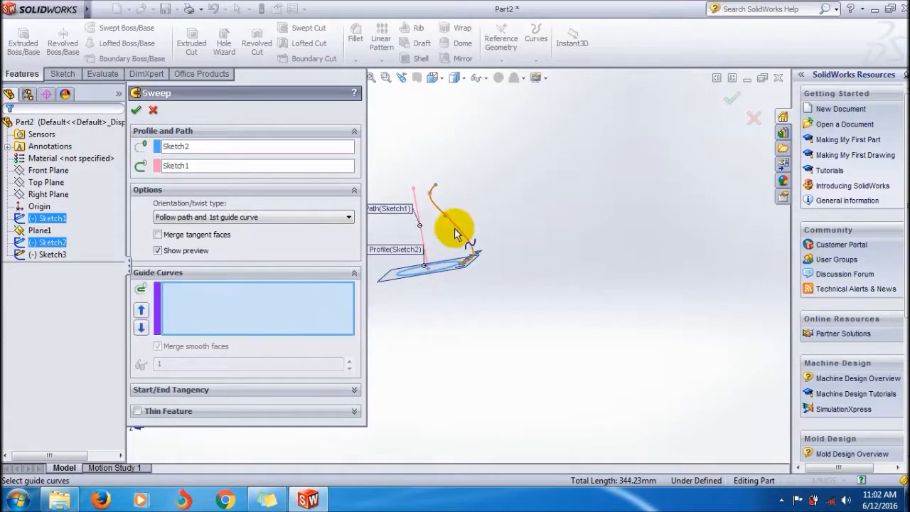
Step: Pick the spline as the guide curve to create the vase-shaped Sweep1
click(456, 221)
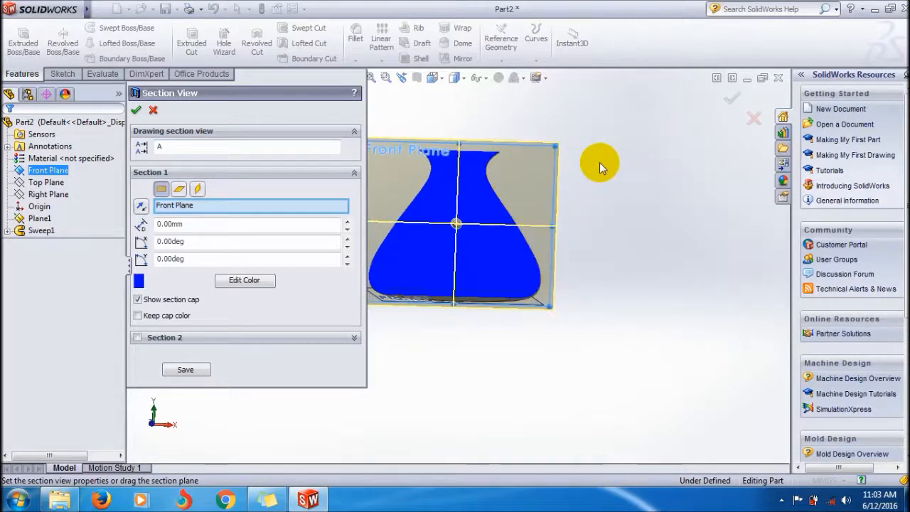
mouse_move(137, 122)
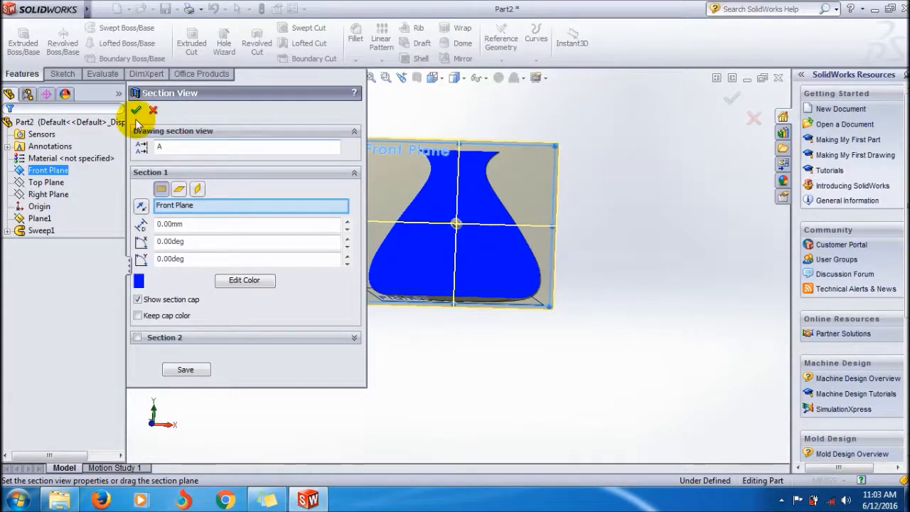
Step: Close the front-plane section view and orbit to see the whole vase from above
click(136, 110)
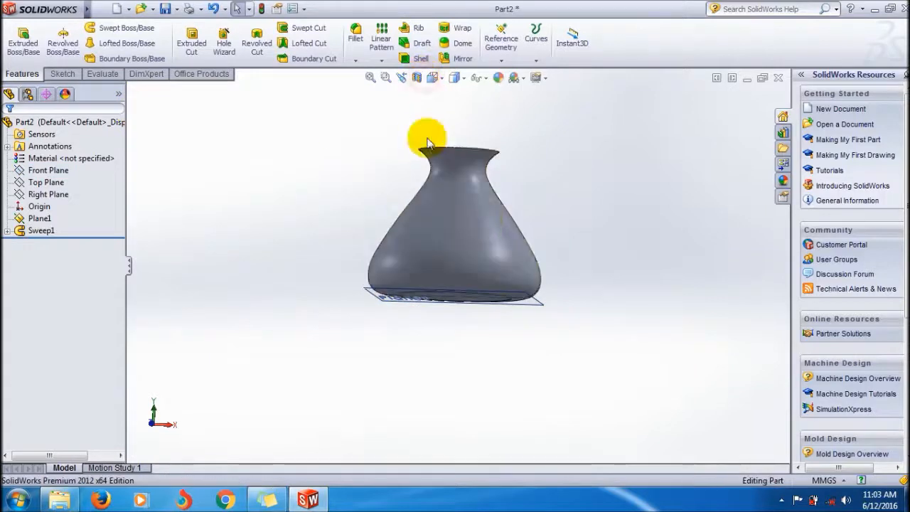
drag(427, 136, 523, 317)
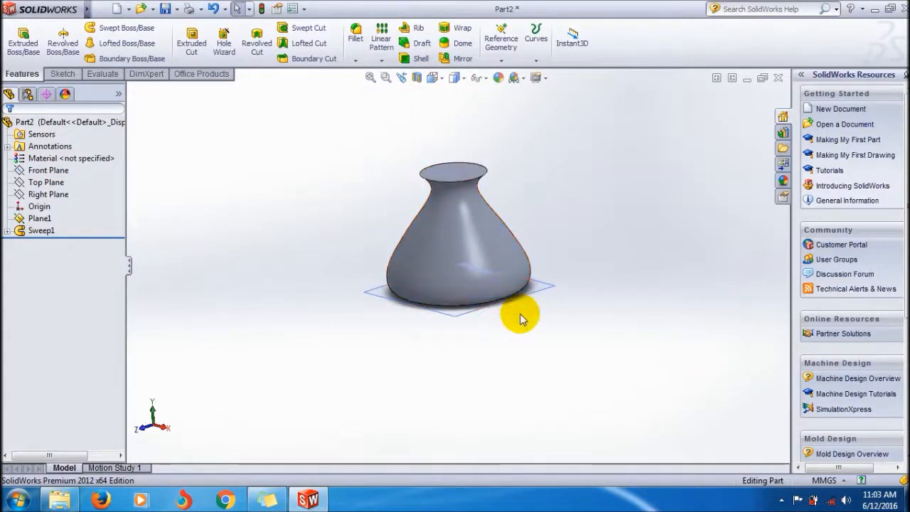